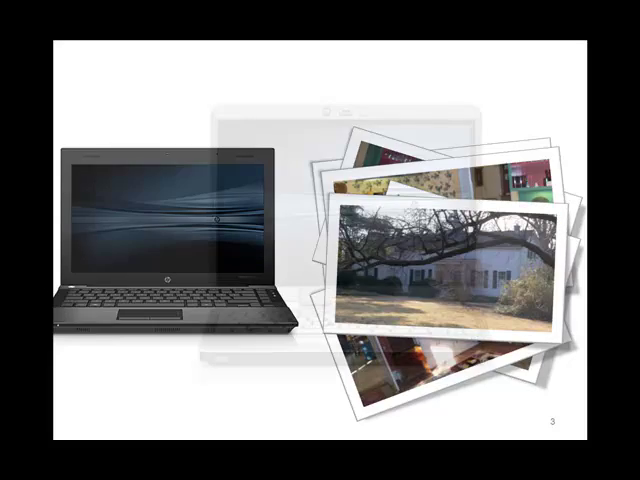
Advance past the intro slide to reach the HP QuickSync home screen with connected devices and picture sync
key(Right)
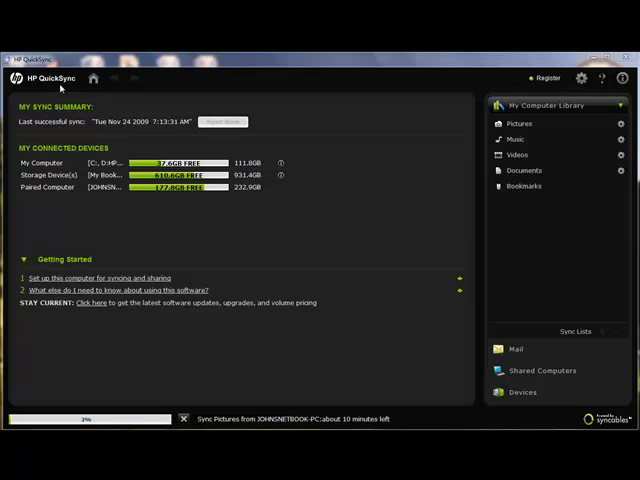
mouse_move(47, 167)
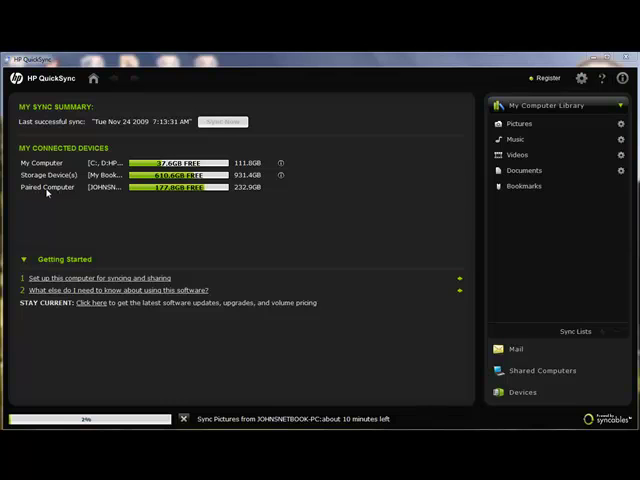
mouse_move(222, 121)
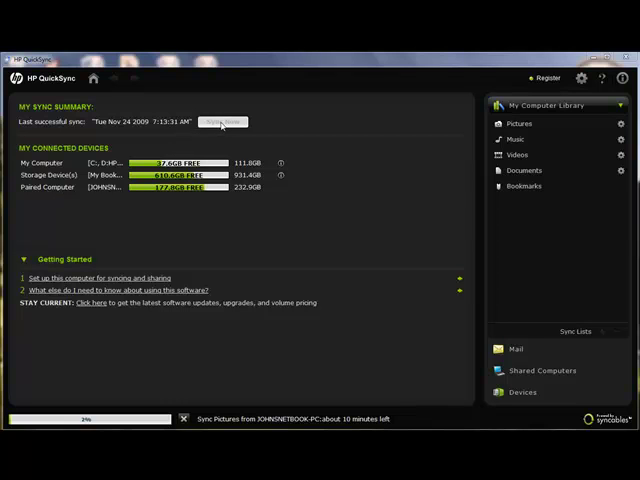
click(518, 123)
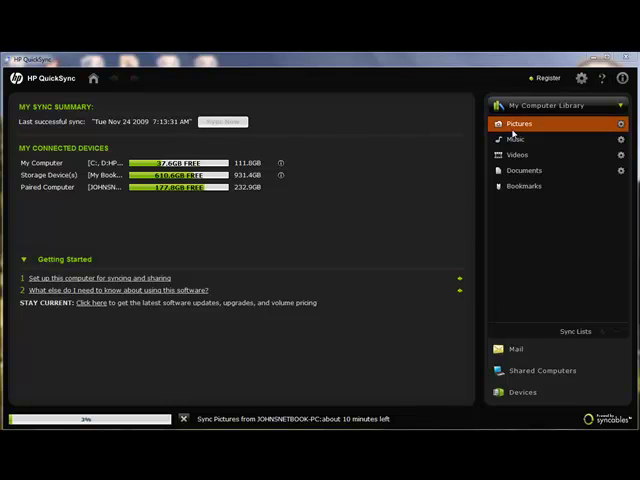
click(518, 154)
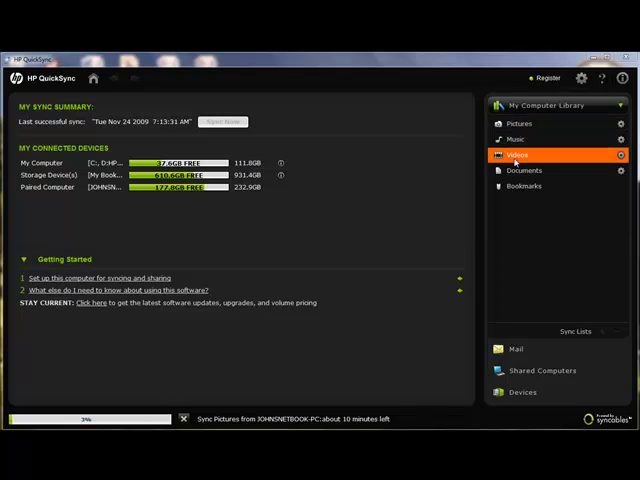